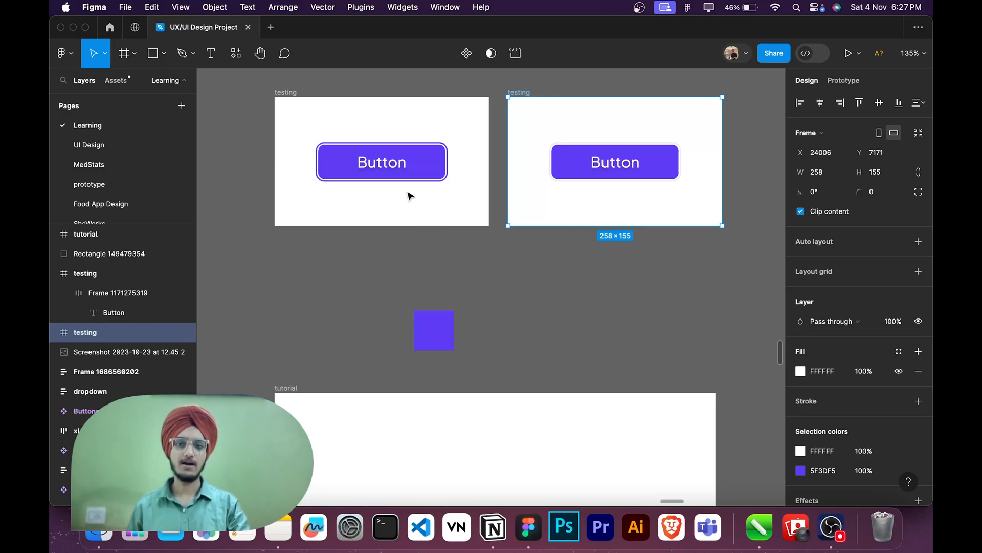
- Select the empty 'tutorial' frame and bring it into focus on the canvas
left_click(382, 162)
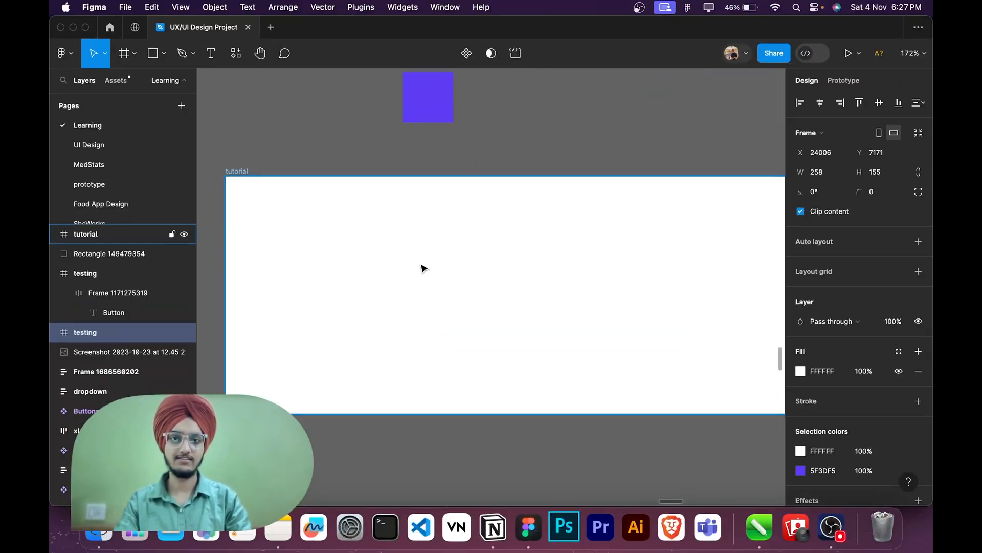
- Create a 'Button' text label and wrap it in an auto-layout frame
type("But")
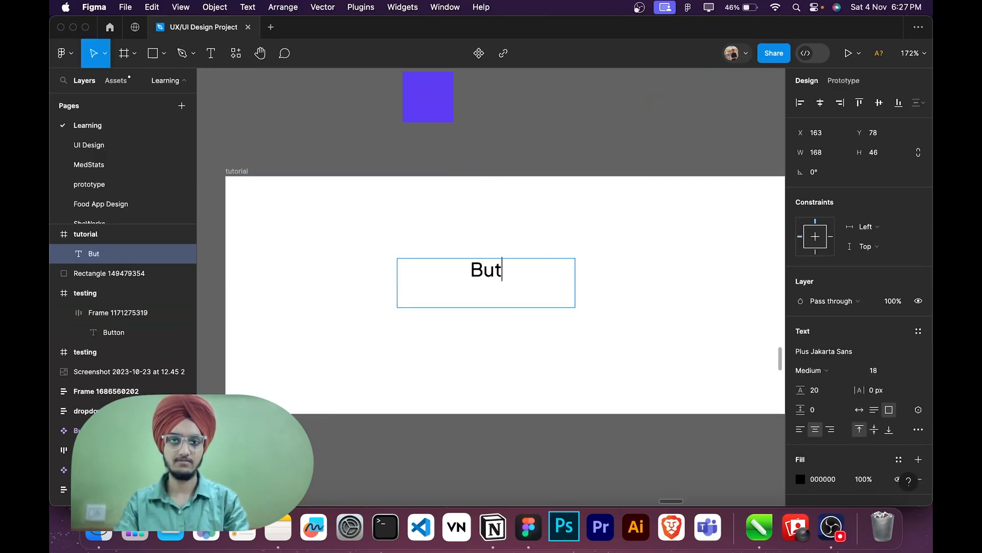
type("ton")
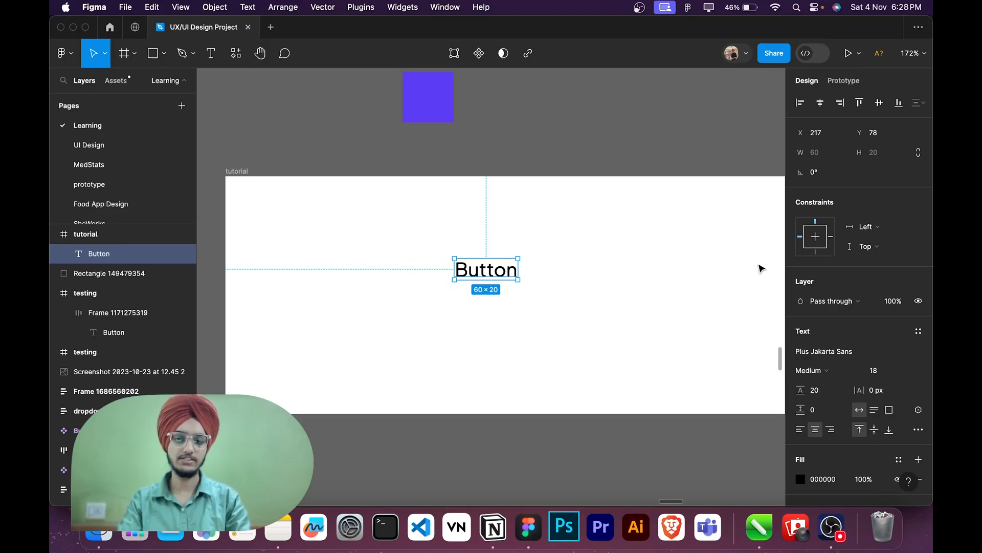
key("shift+a")
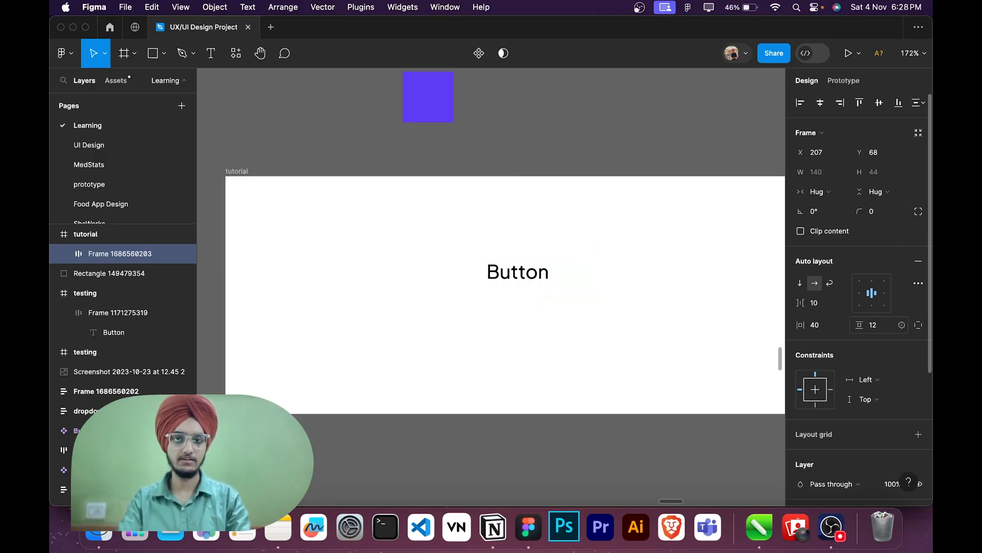
- Round the frame's corners to radius 12, fill it 5F3DF5 and make the text white
left_click(877, 212)
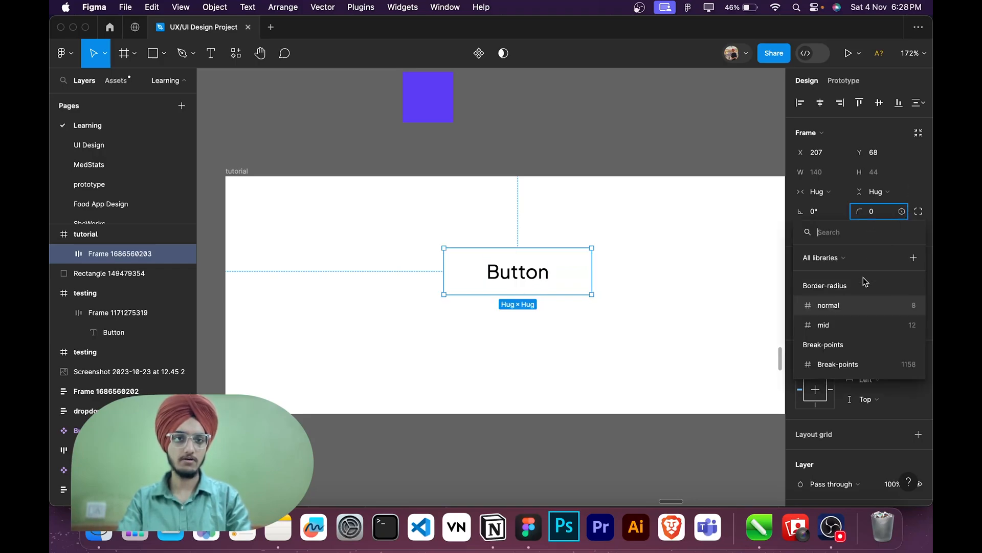
left_click(824, 324)
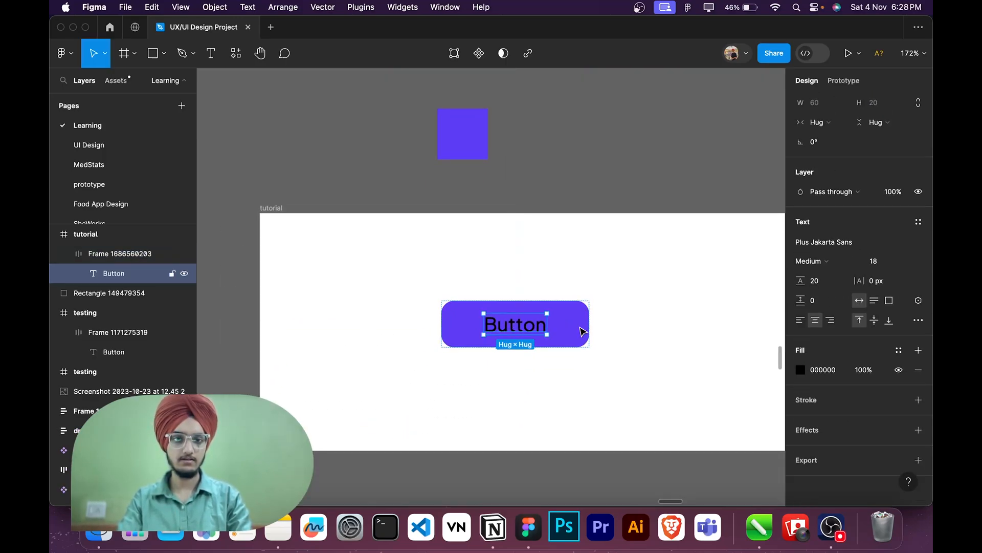
left_click(823, 369)
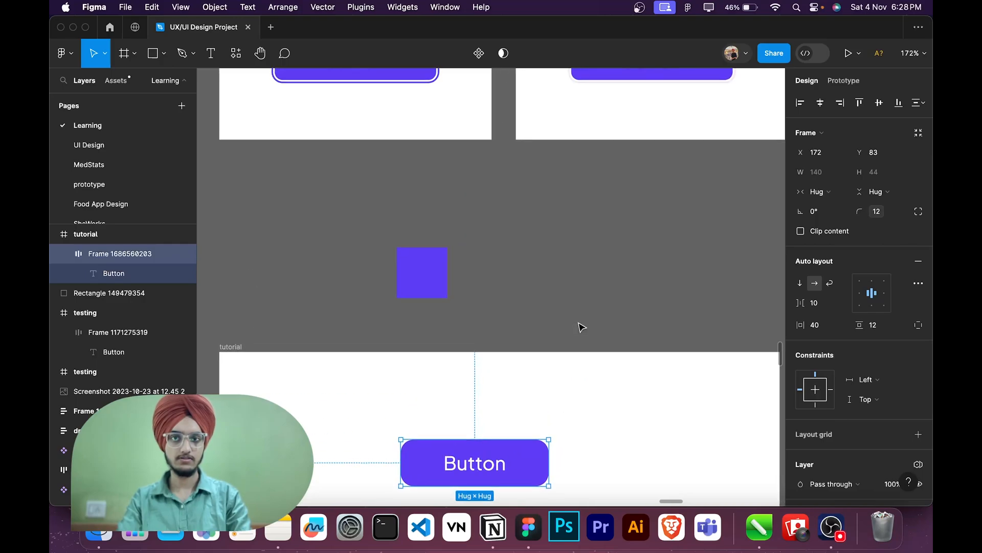
- Add a 1.5 white FFFFFF inside stroke and a drop shadow, keeping the button inside the tutorial frame
scroll("down", 3)
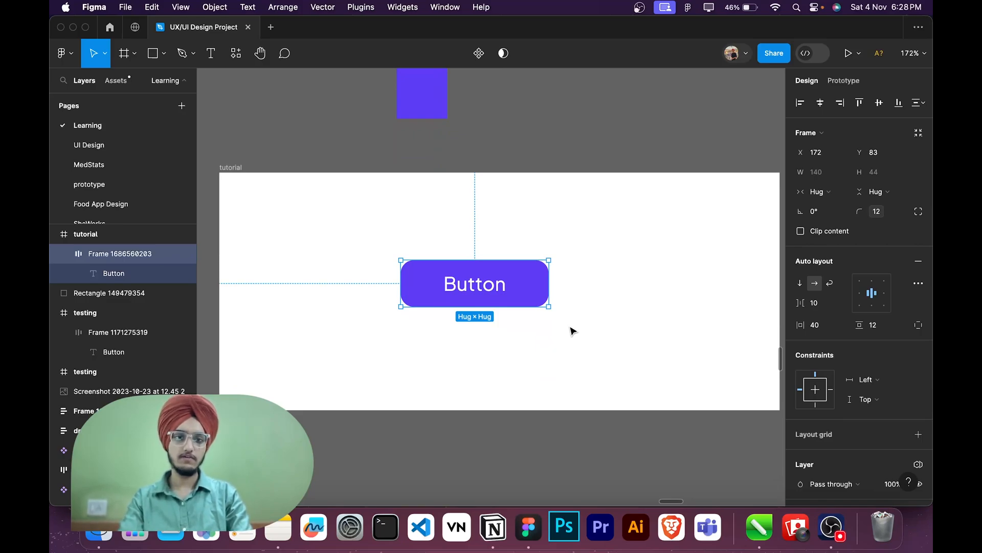
scroll("down", 3)
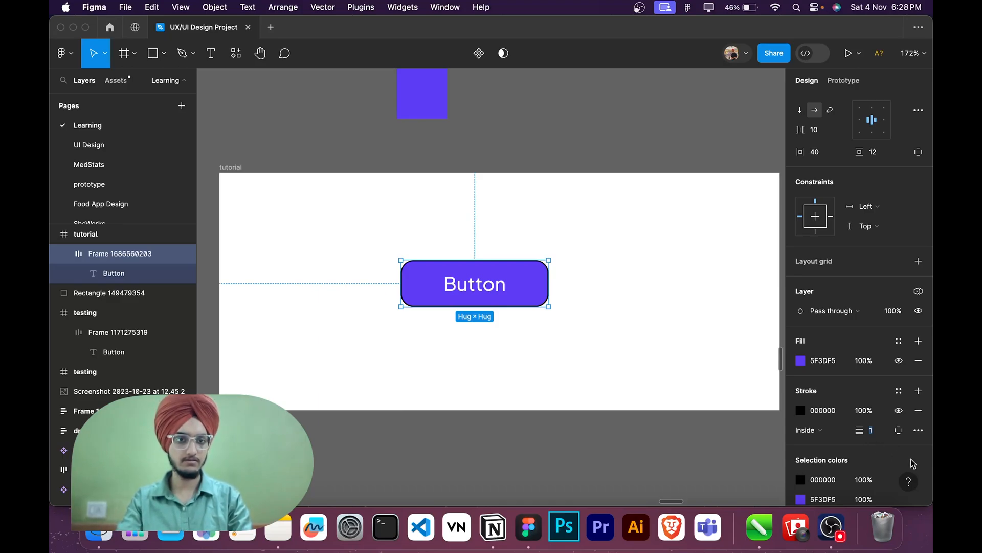
type("1.5")
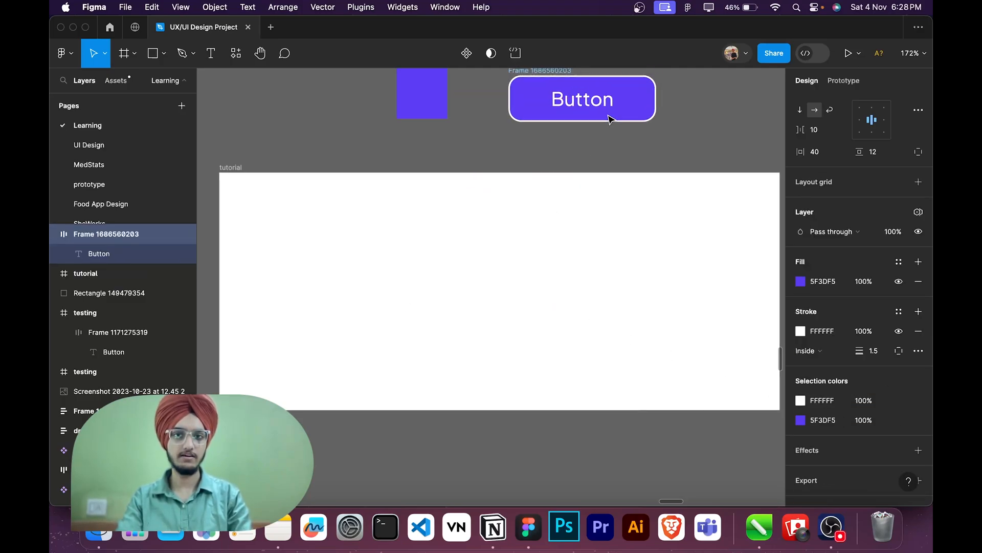
left_click_drag(581, 98, 573, 117)
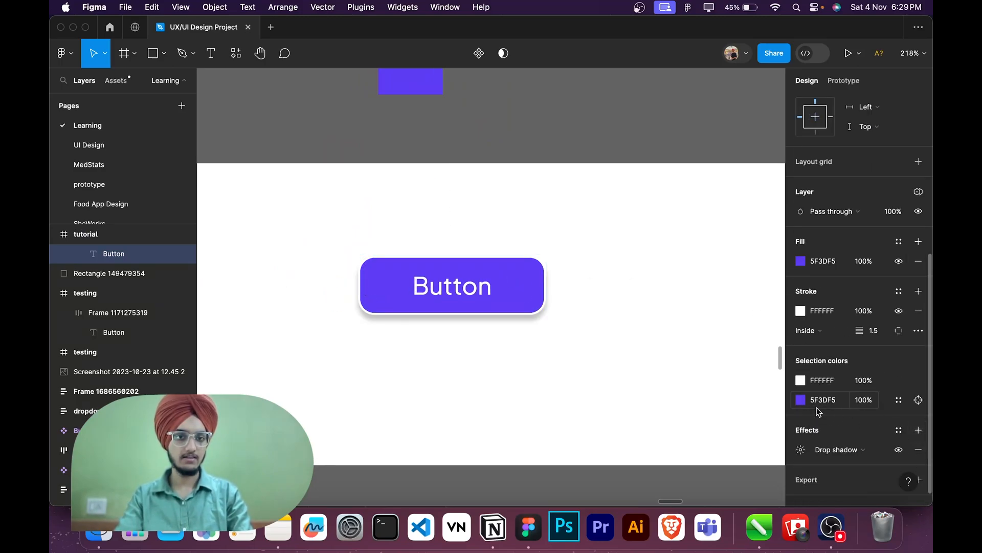
- Set the drop shadow to X, Y, Blur 0, spread 1.5, colour 5F3DF5 at 100%
left_click(801, 430)
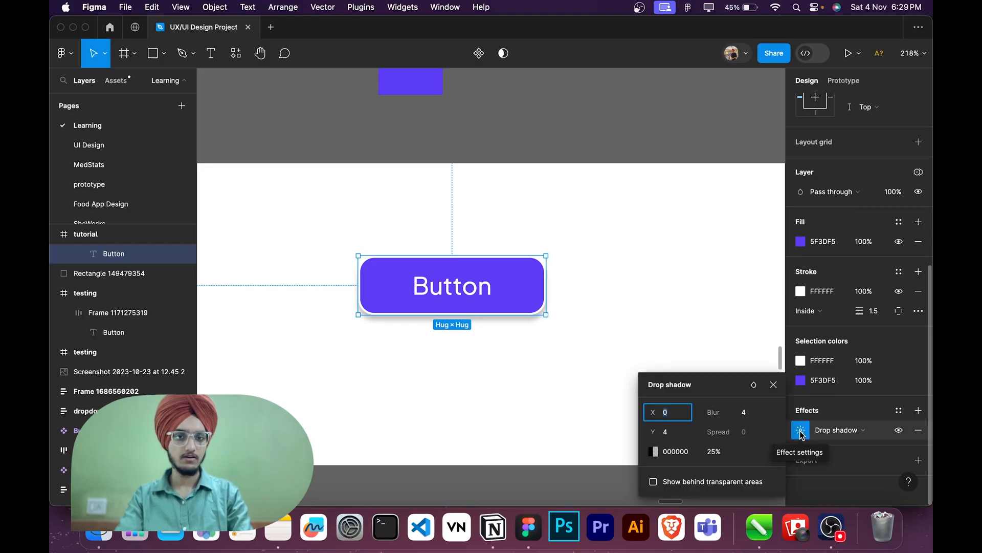
left_click(667, 432)
type("0")
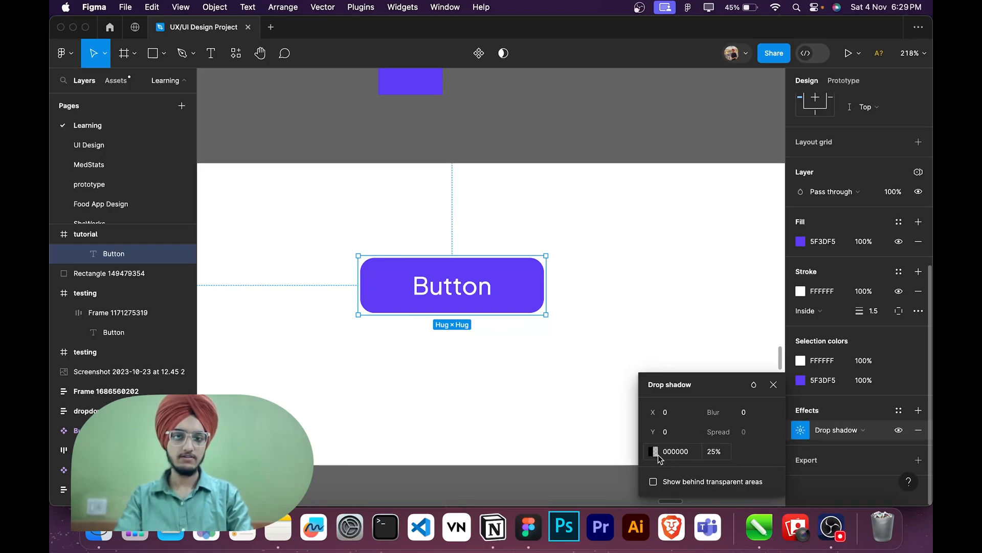
left_click(656, 452)
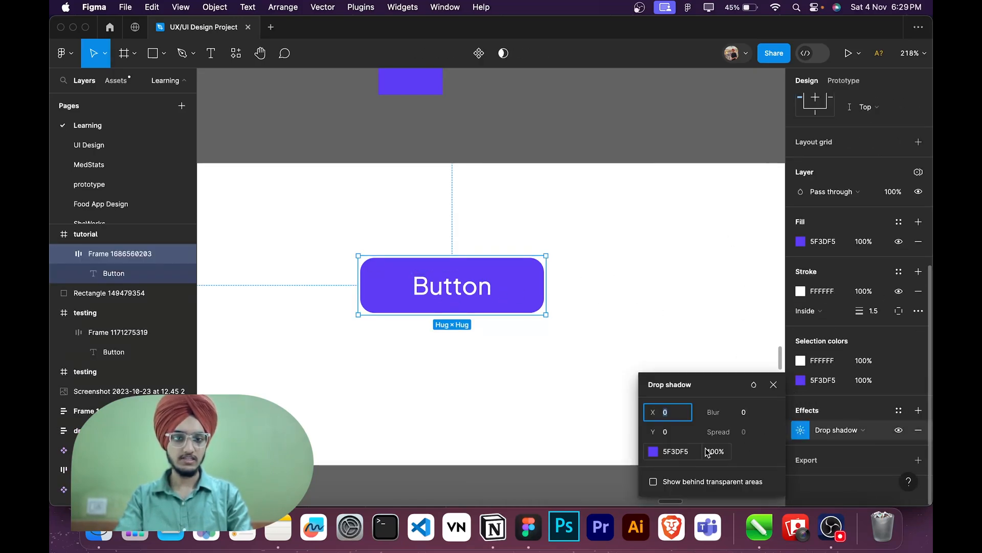
mouse_move(857, 311)
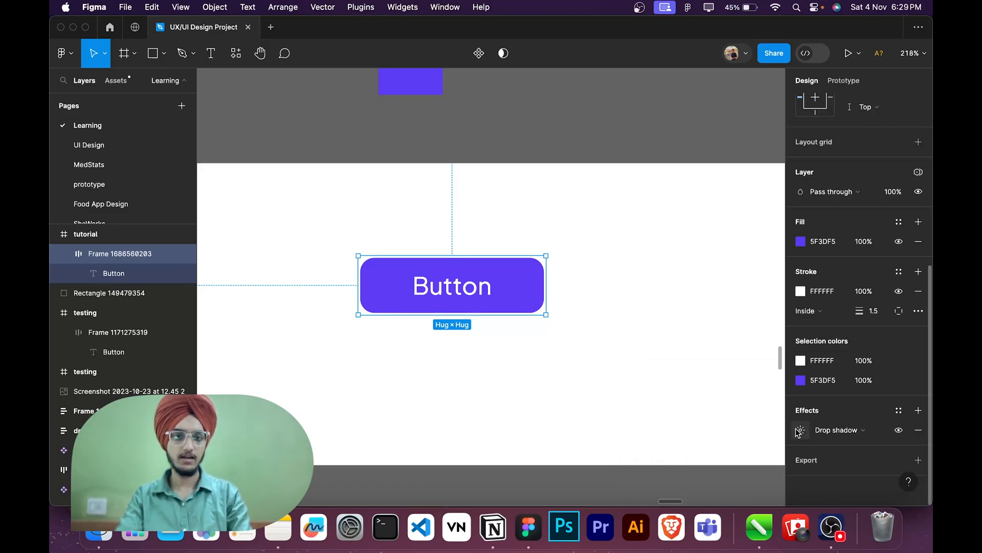
left_click(801, 429)
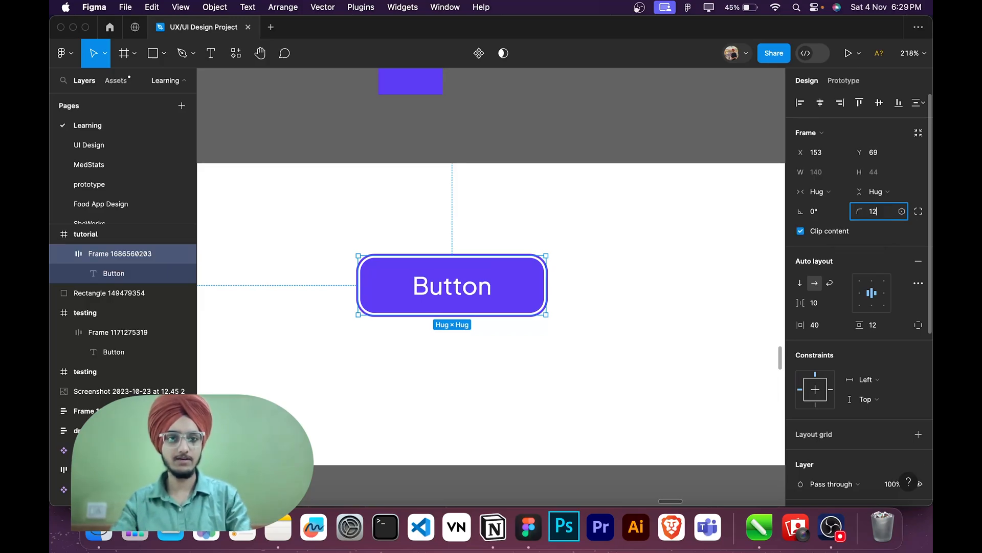
- Set corner radius to 8 and give the Button text a drop shadow (Y 3, Blur 3, 25%)
type("8")
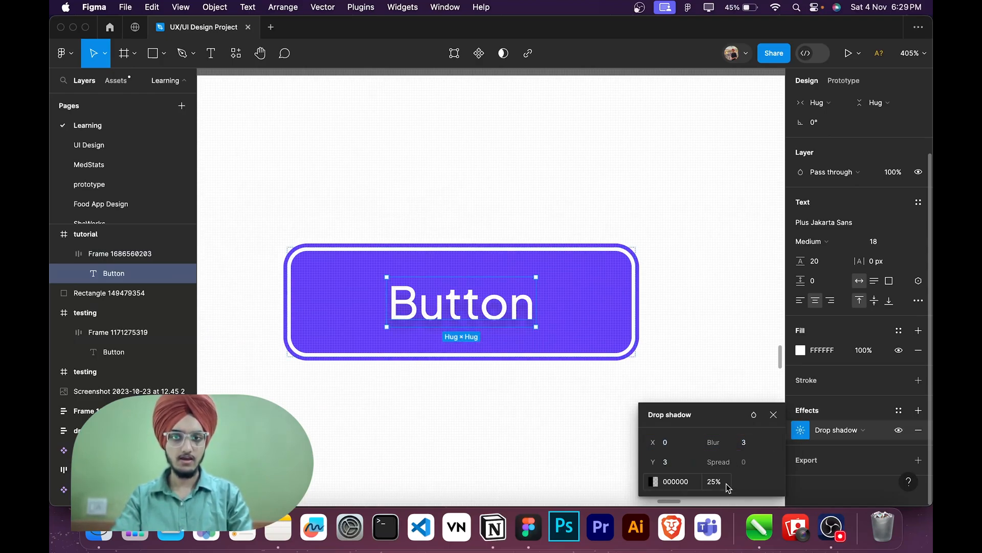
left_click(712, 481)
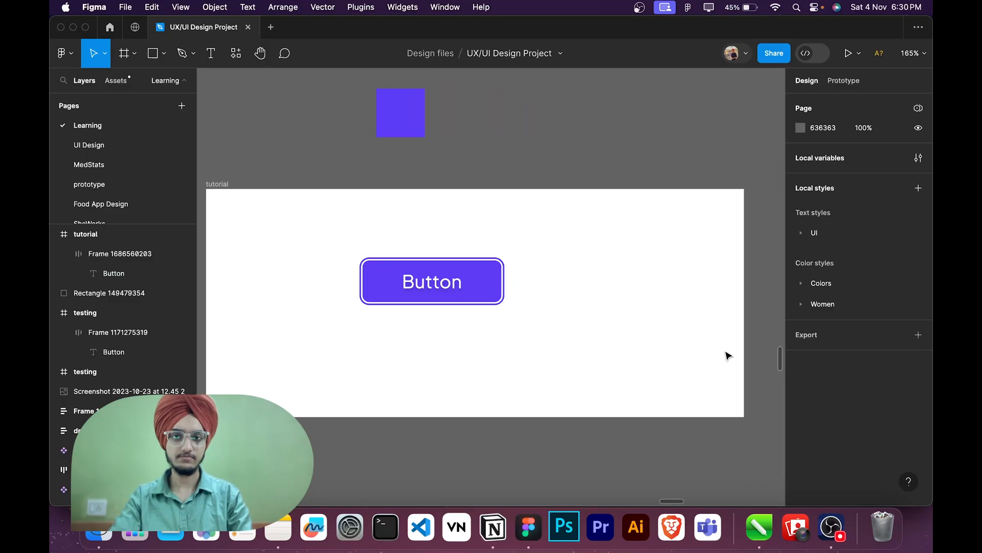
mouse_move(671, 525)
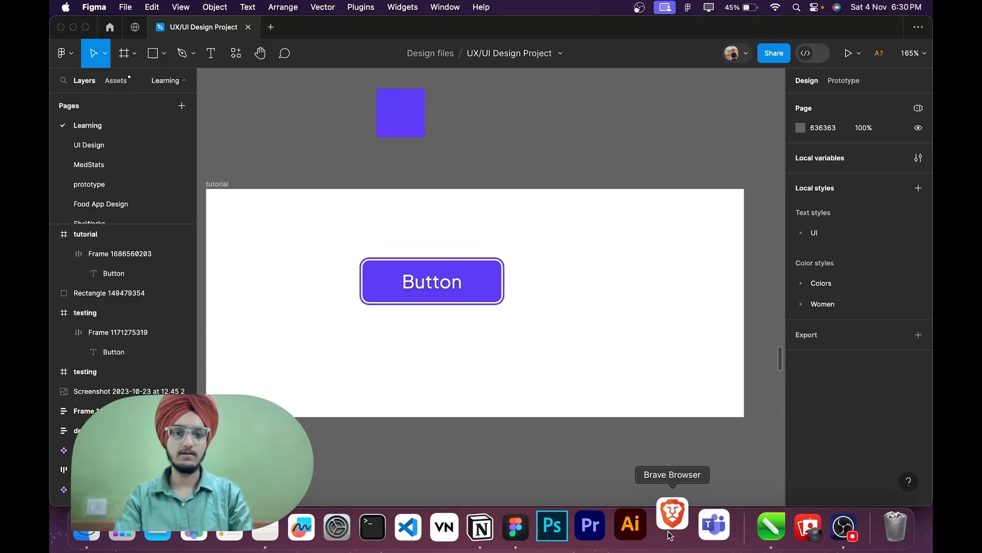
left_click(672, 525)
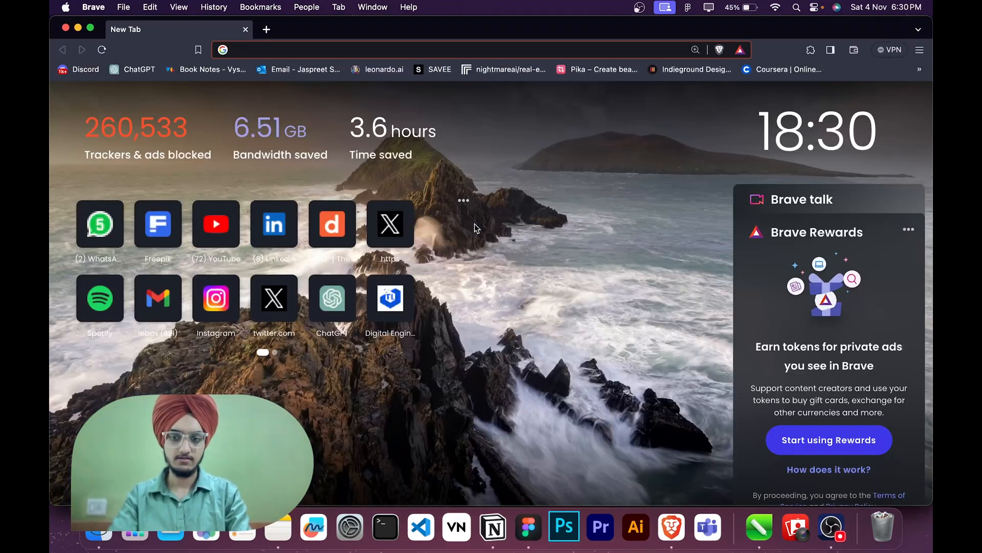
- Search 'w3school button html css' and open the W3Schools CSS Buttons result
type("w3school button html css")
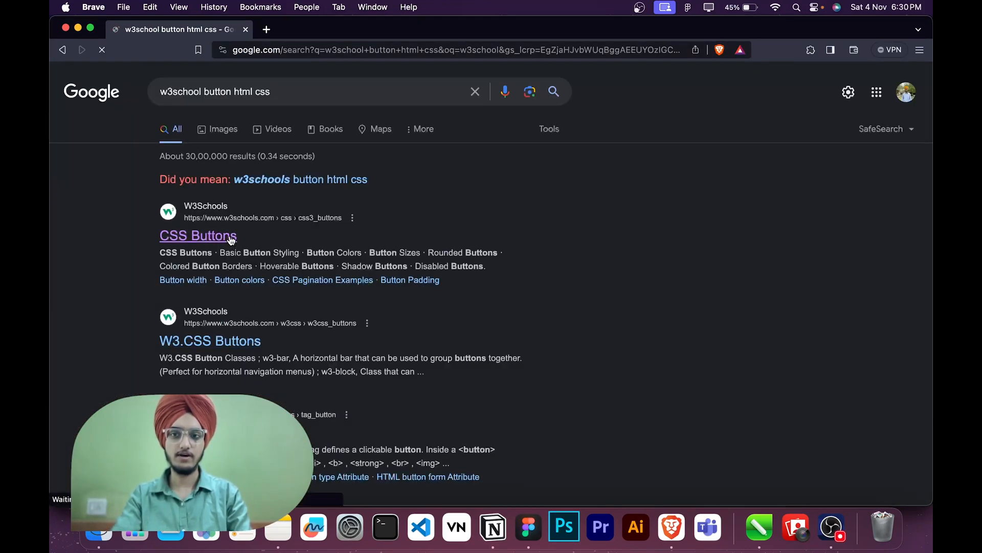
left_click(198, 235)
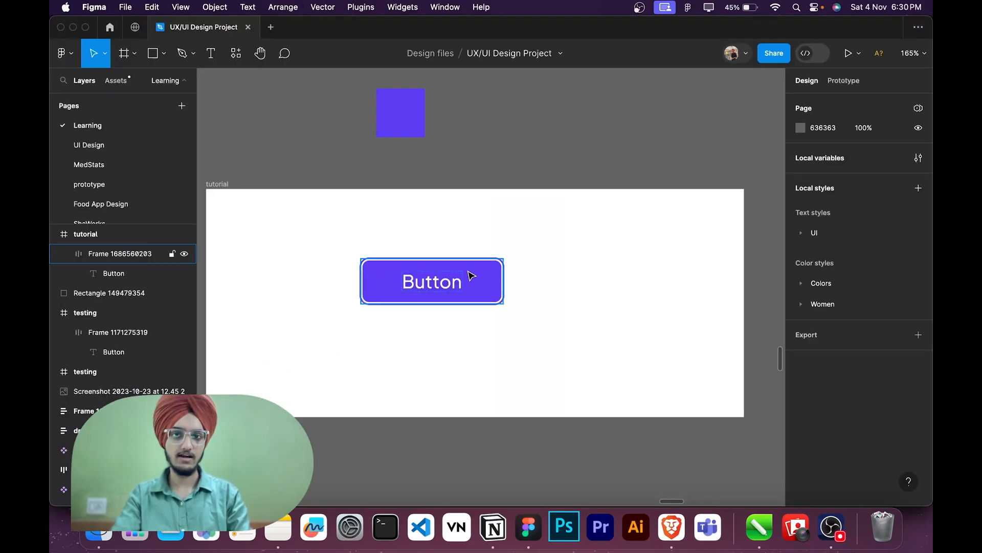
- Open the basic button example in the Tryit Editor and select its button code
left_click(432, 281)
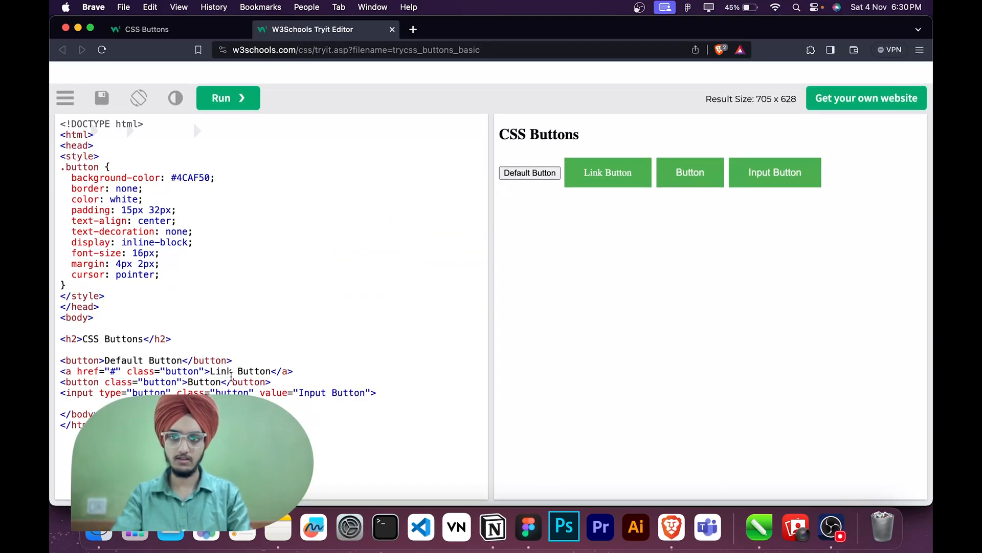
left_click_drag(61, 360, 271, 382)
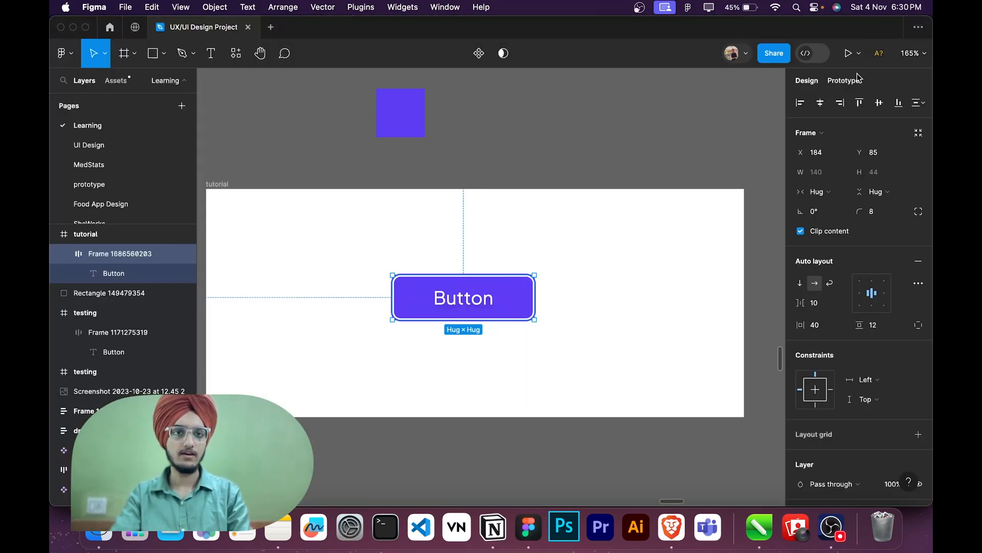
- In Dev Mode, view the button frame's padding, border, background and box-shadow CSS, then the text styles
left_click(820, 53)
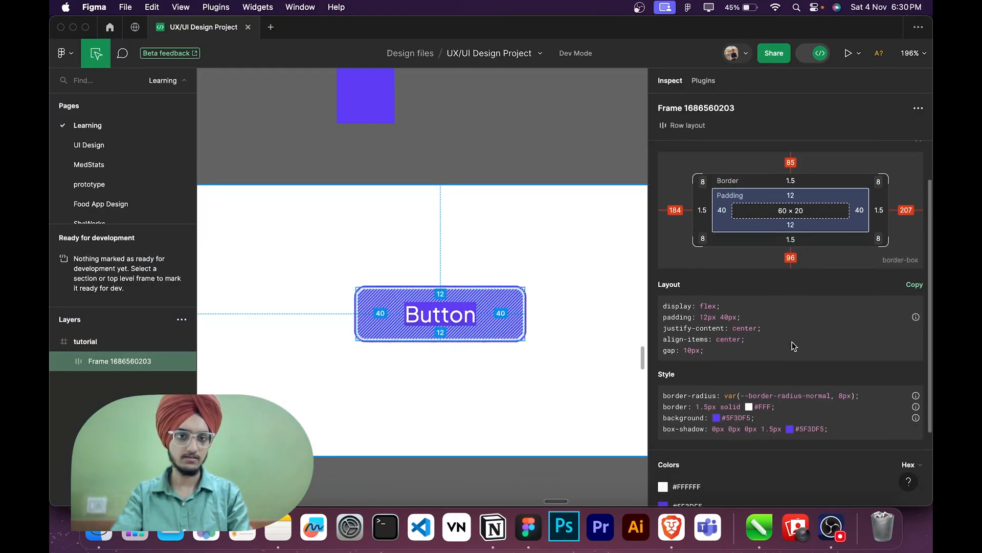
scroll("down", 3)
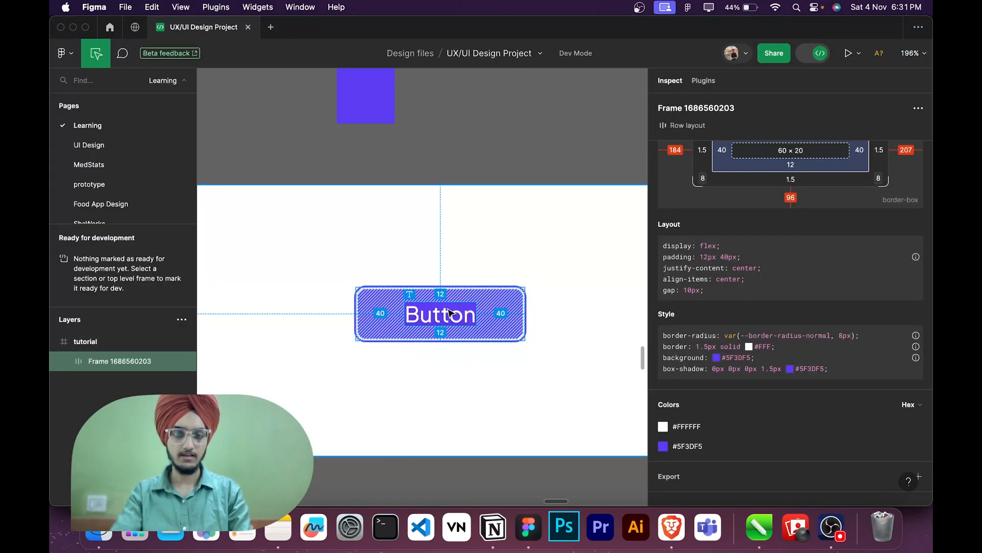
left_click(441, 313)
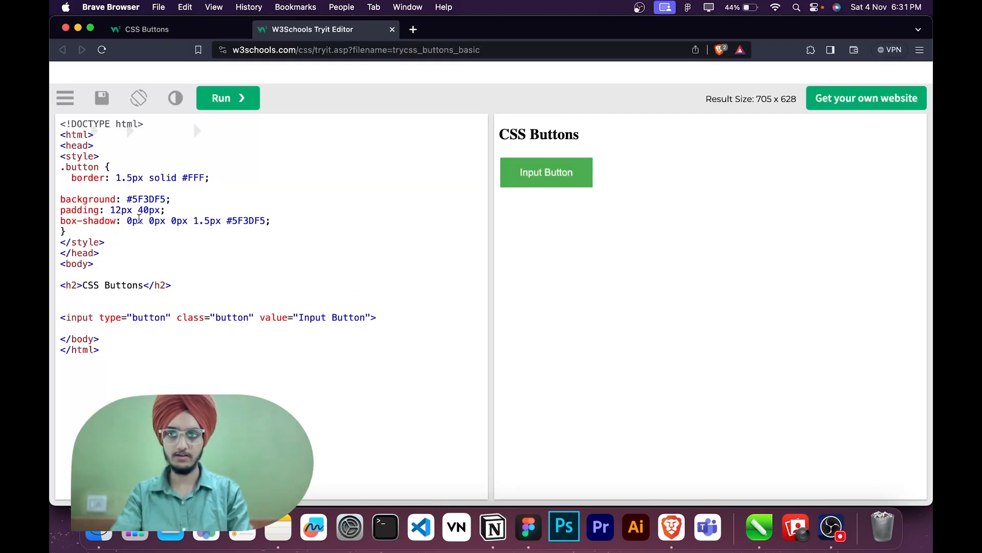
- Add 'color: #FFF;' and a text-shadow line to the .button rule, then run the preview
type("color: #FFF;")
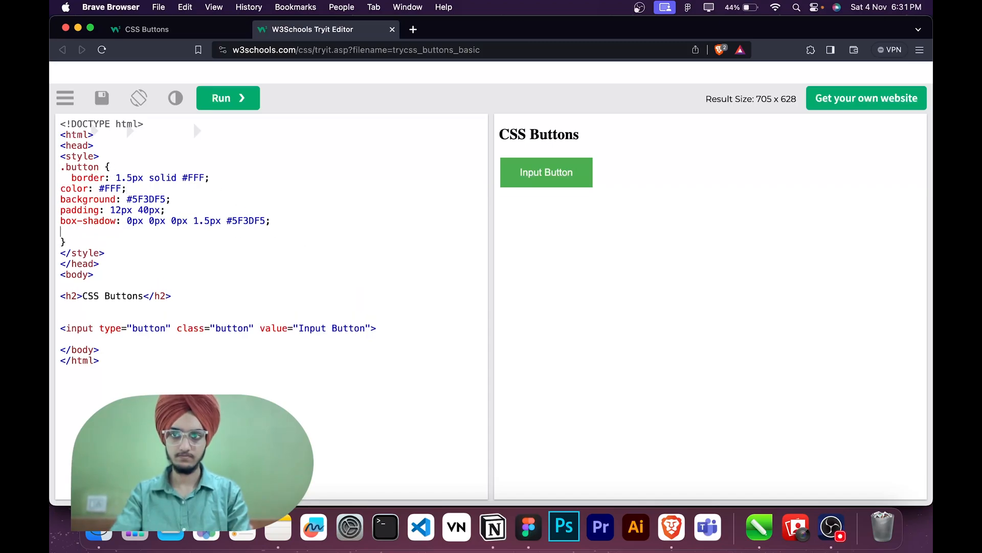
left_click(221, 98)
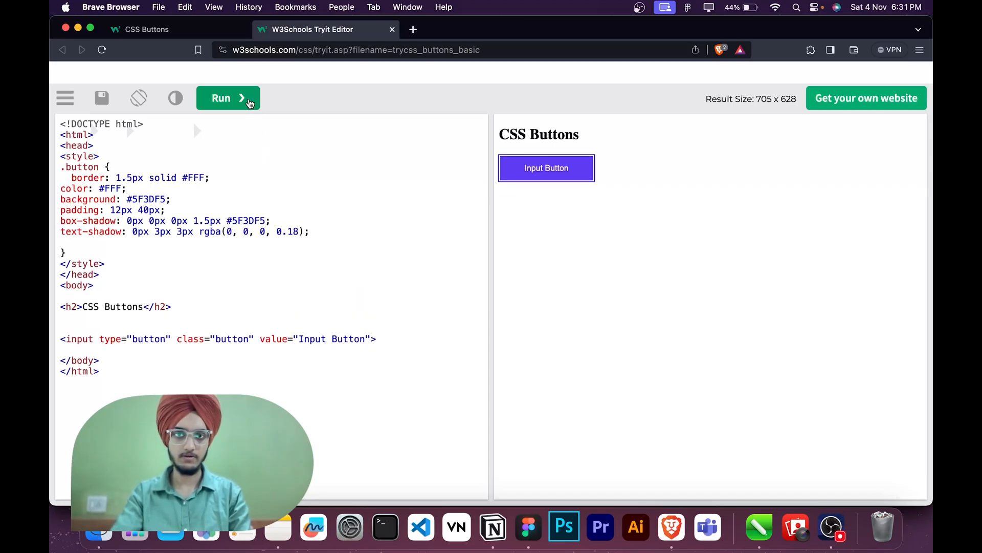
left_click(309, 231)
type("border-radius: var(--border-radius-normal, 8px);")
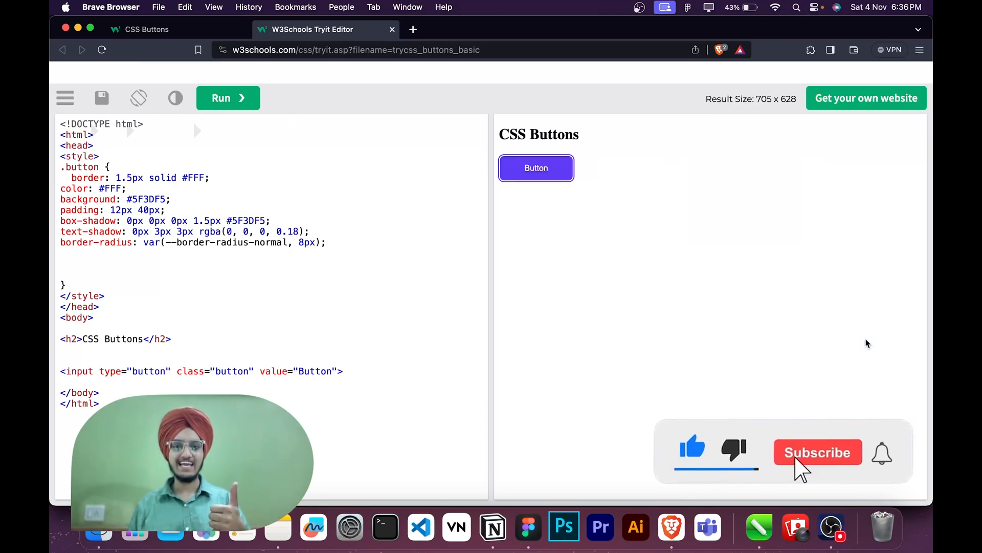
- Add an 8px border-radius, label the input 'Button', and run the preview
left_click(818, 452)
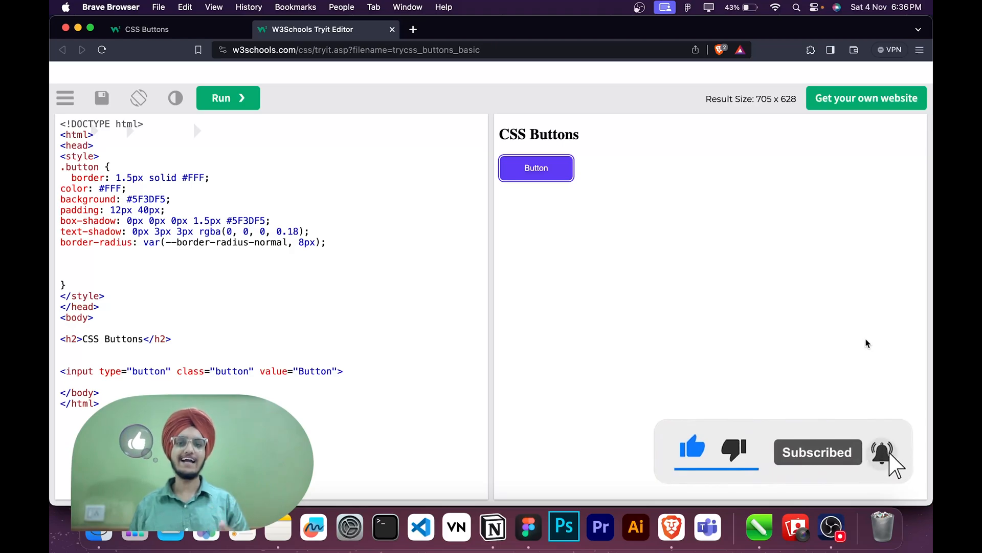